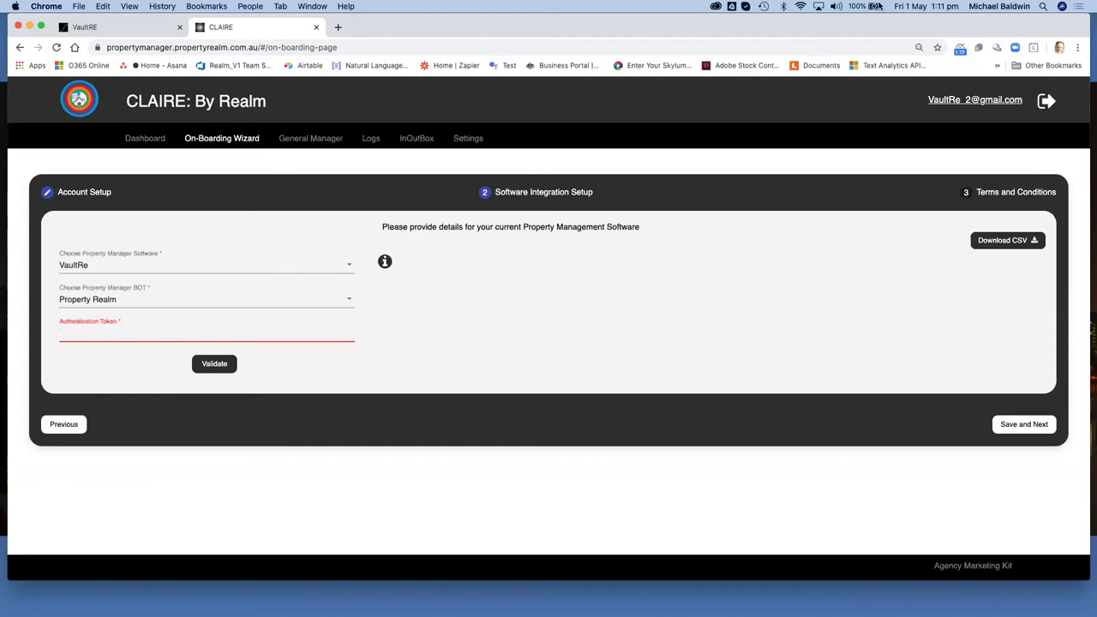
# Navigate VaultRE's sidebar through Office Integrations to the Third-Party Access token list.
pyautogui.click(84, 27)
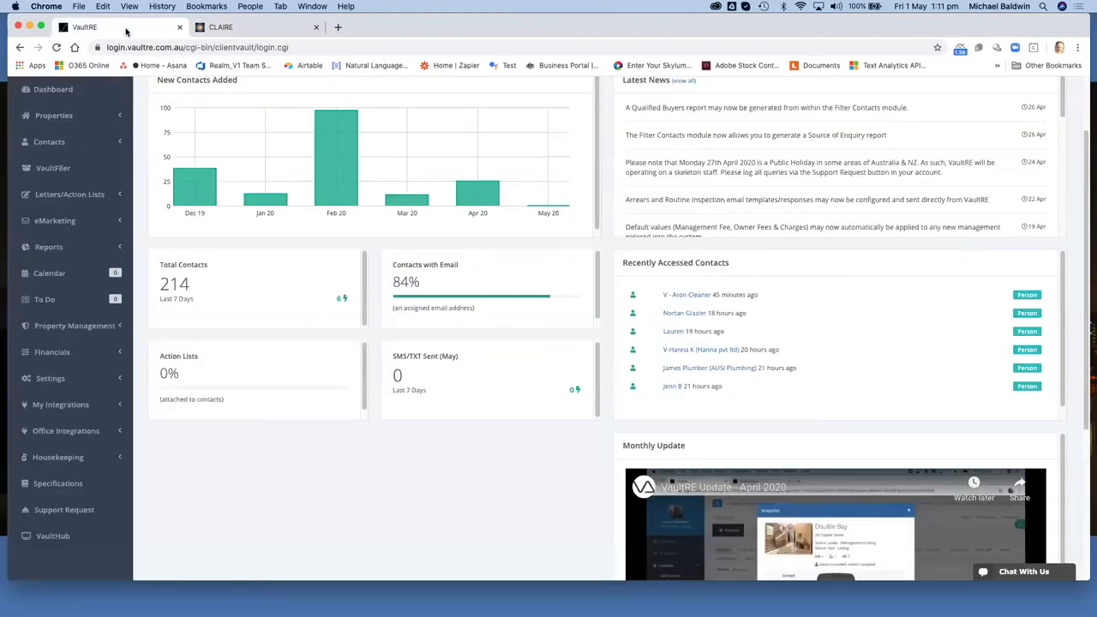
pyautogui.moveTo(66, 430)
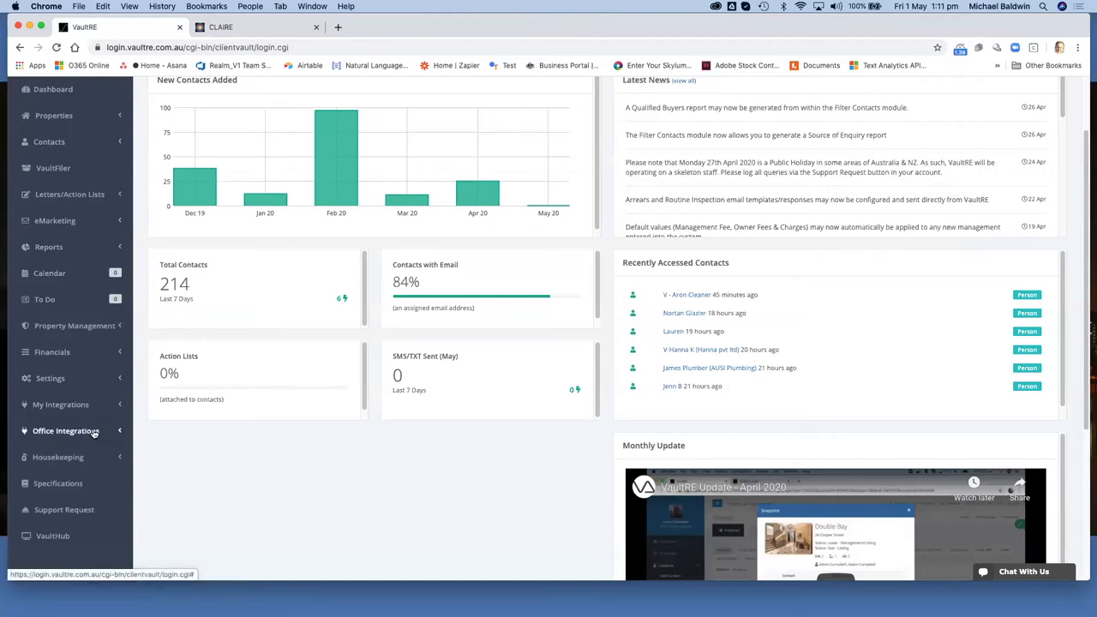
pyautogui.click(65, 431)
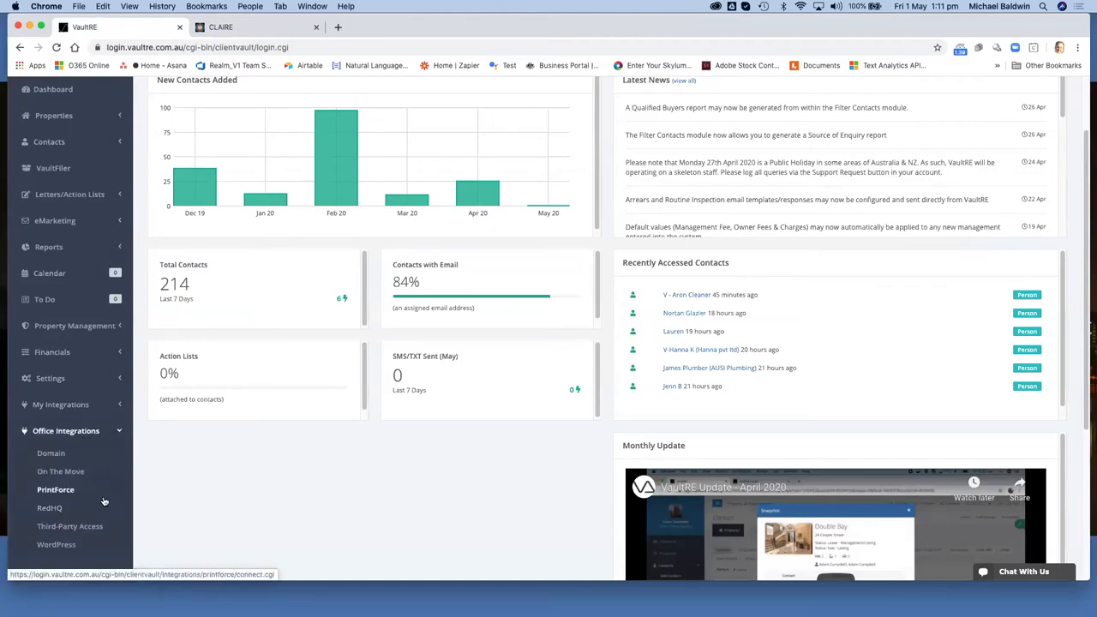
pyautogui.moveTo(68, 527)
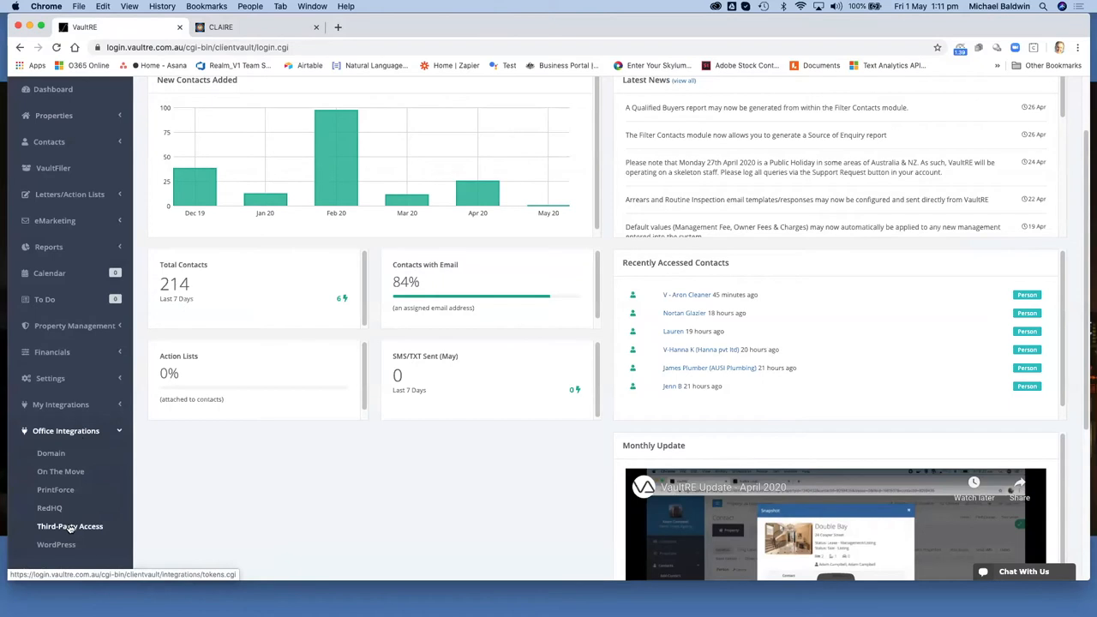
pyautogui.click(69, 527)
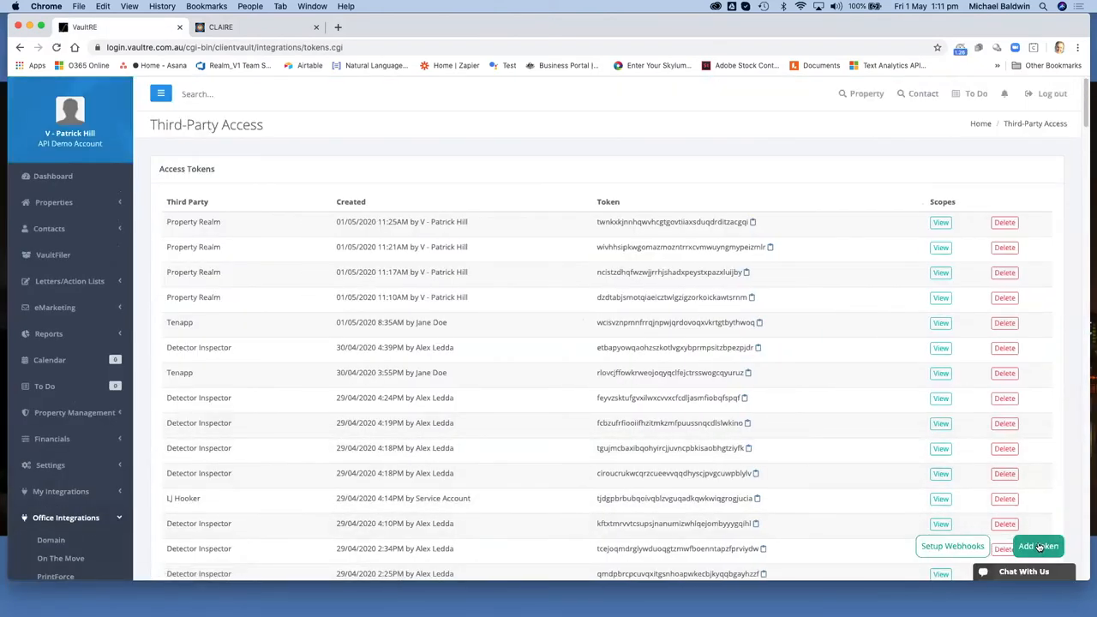
# Add a new access token with Property Realm as the third party and create it.
pyautogui.click(1039, 545)
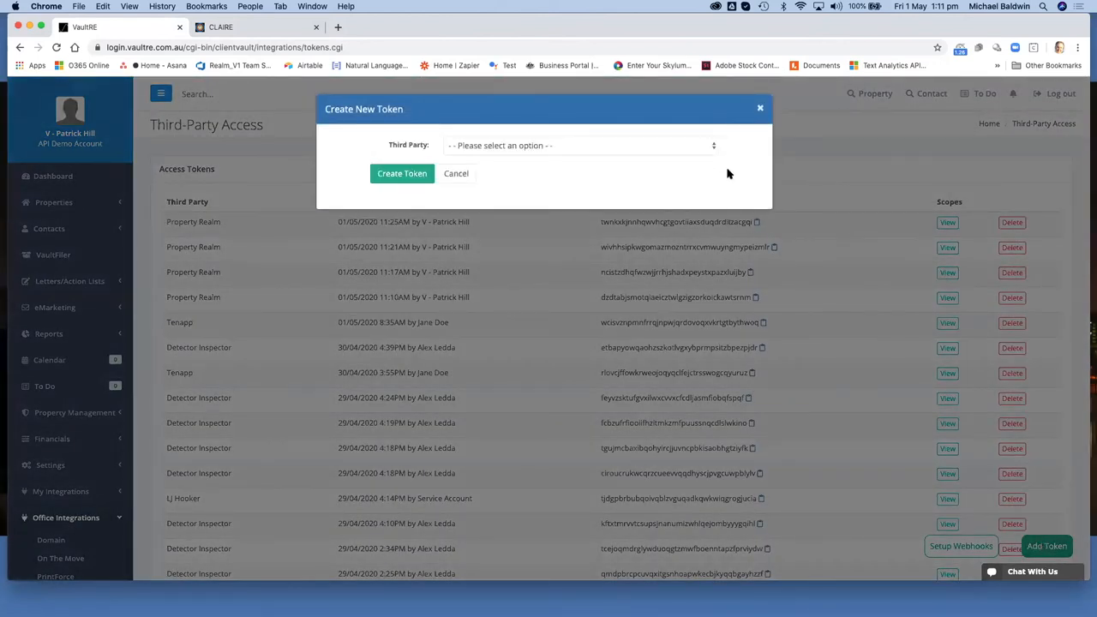
pyautogui.click(579, 144)
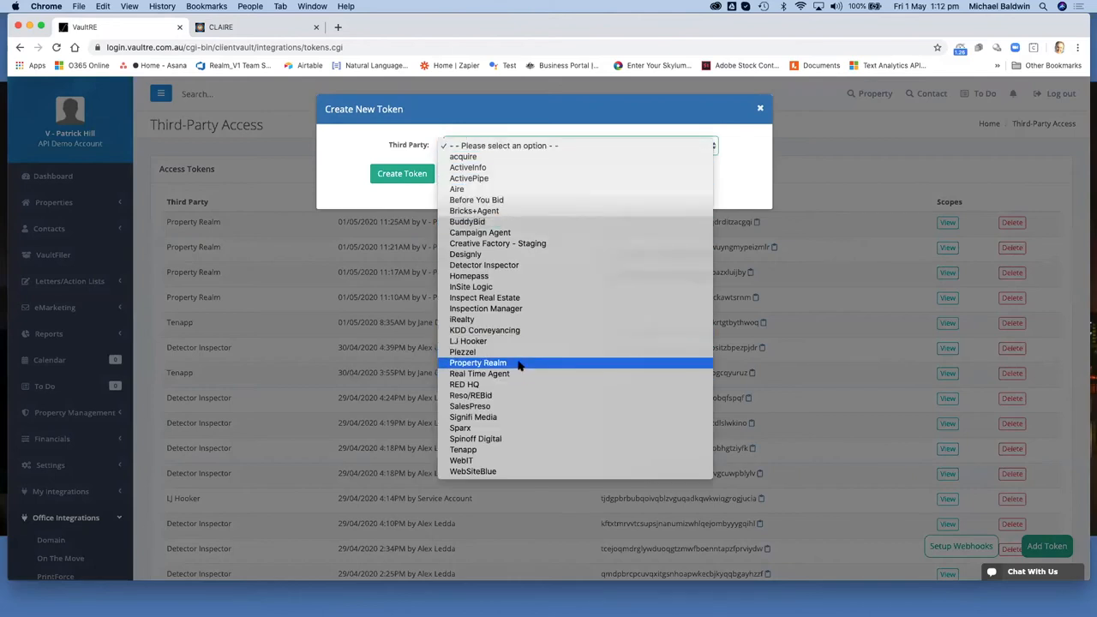
pyautogui.click(477, 363)
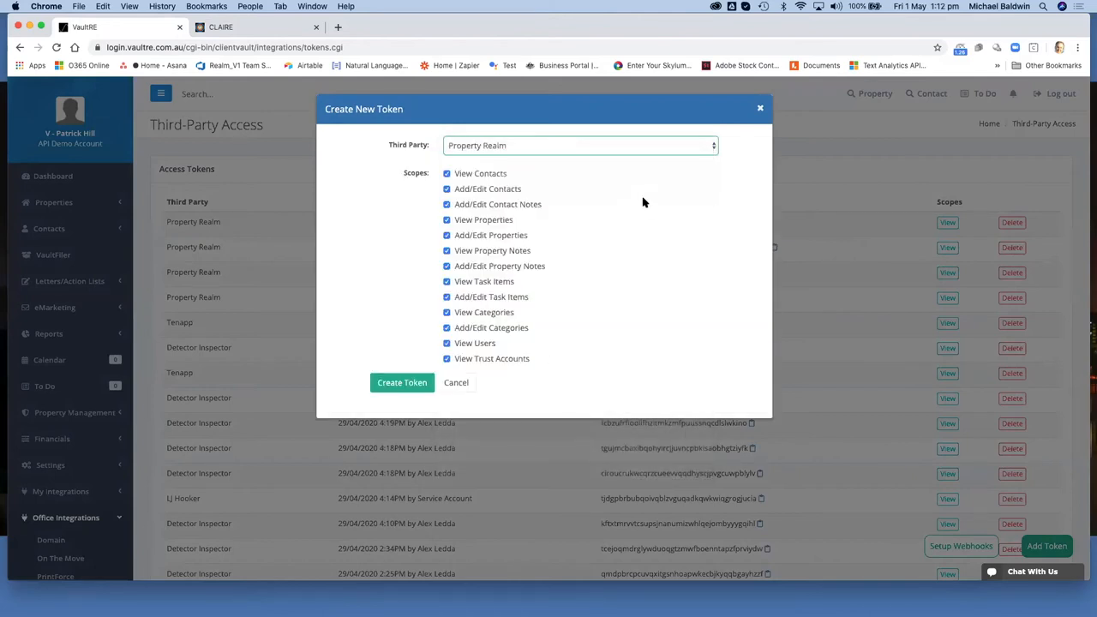
pyautogui.moveTo(594, 326)
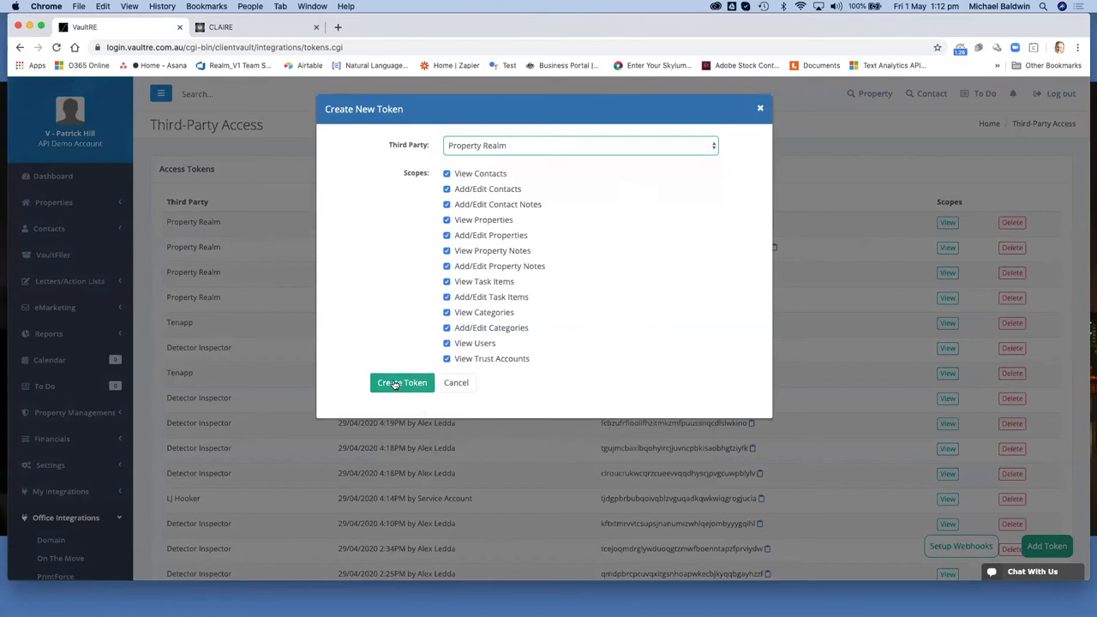
pyautogui.click(401, 383)
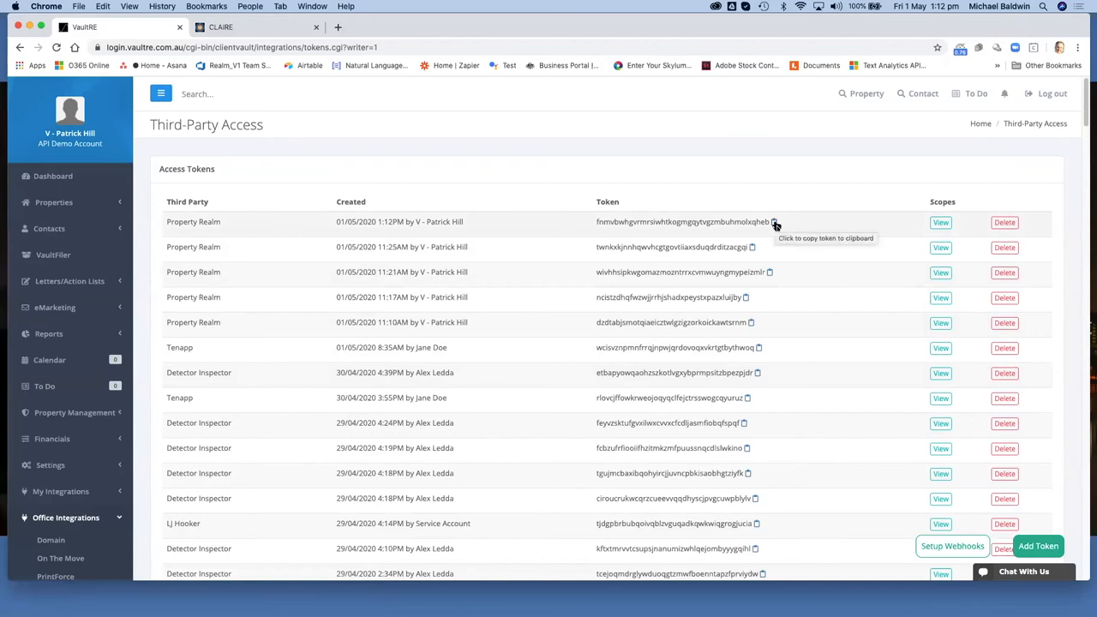
# Copy the new Property Realm token to the clipboard and switch back to the CLAIRE wizard.
pyautogui.click(775, 223)
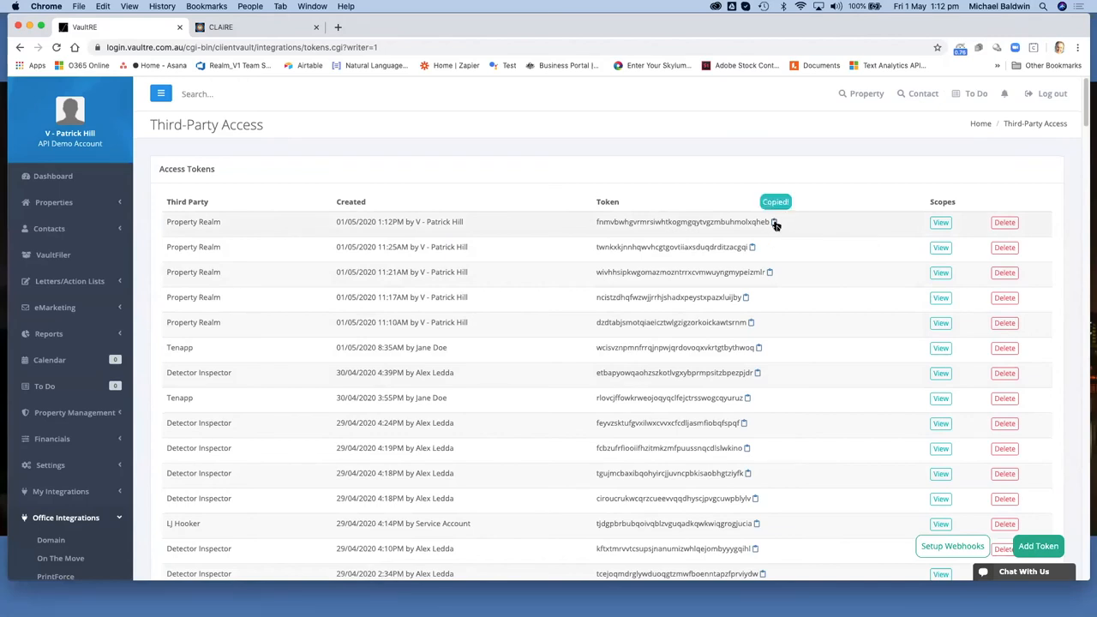
pyautogui.click(775, 222)
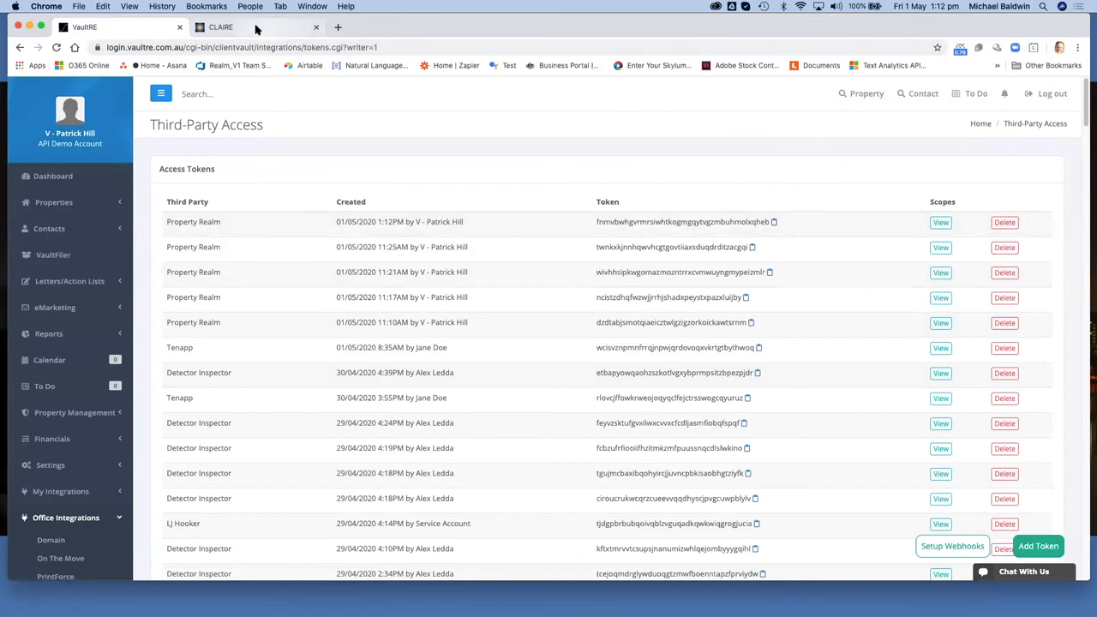
pyautogui.click(220, 27)
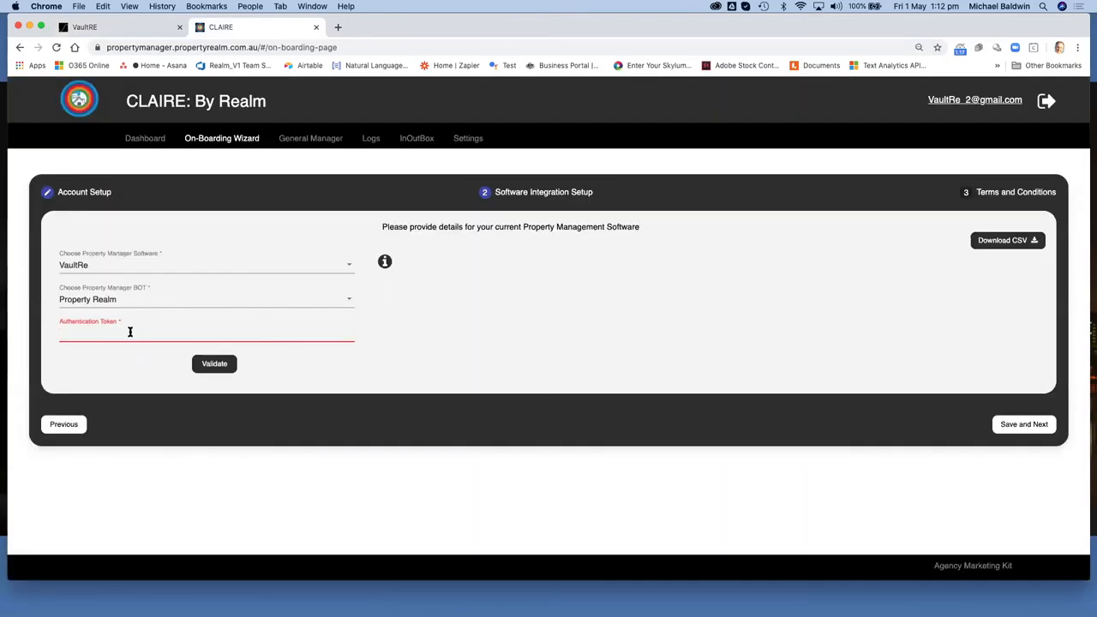